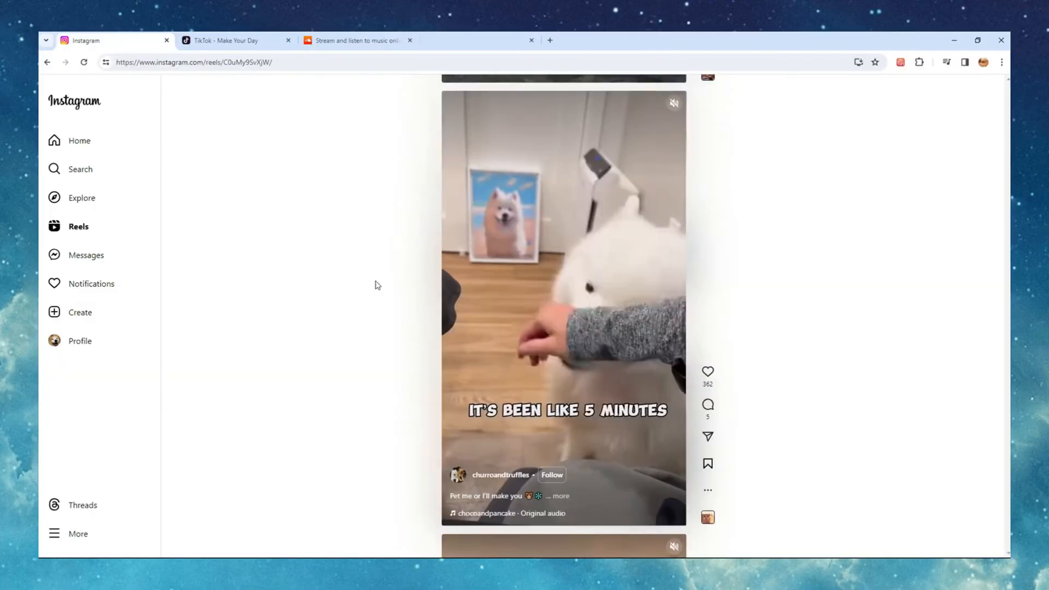
click(228, 39)
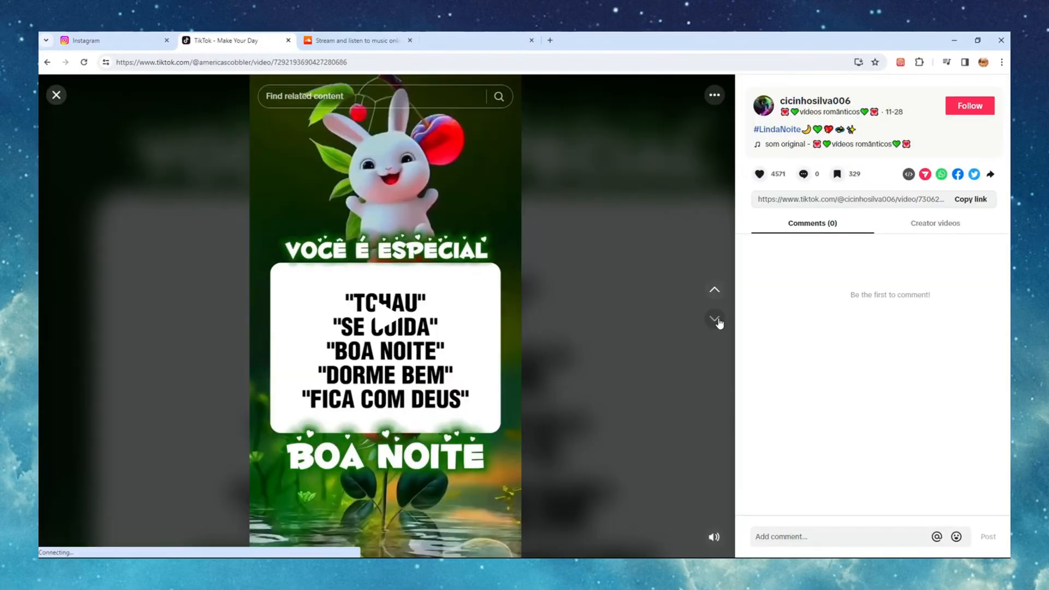
click(714, 320)
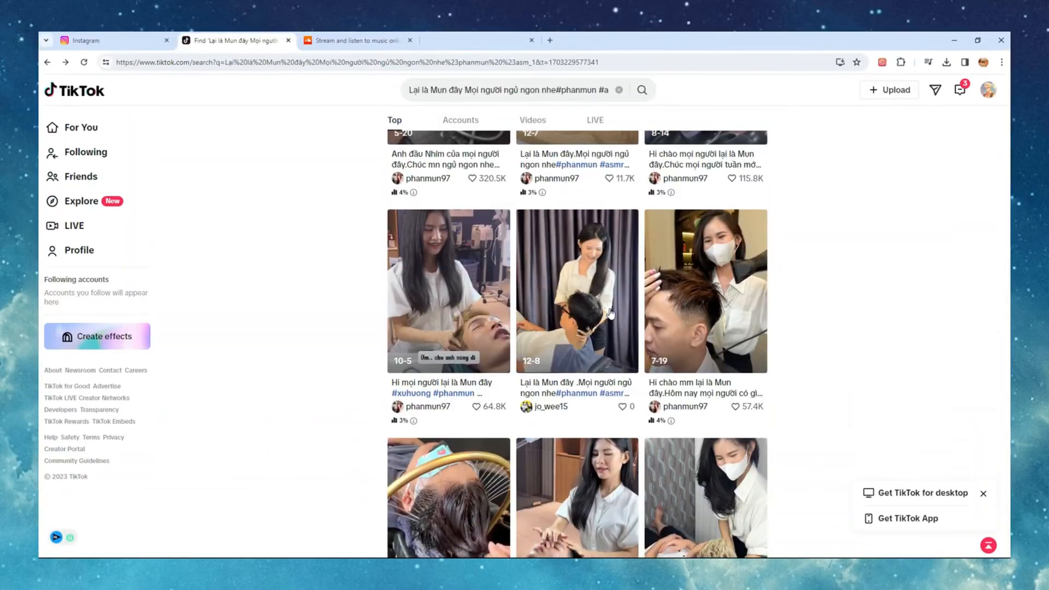
click(576, 291)
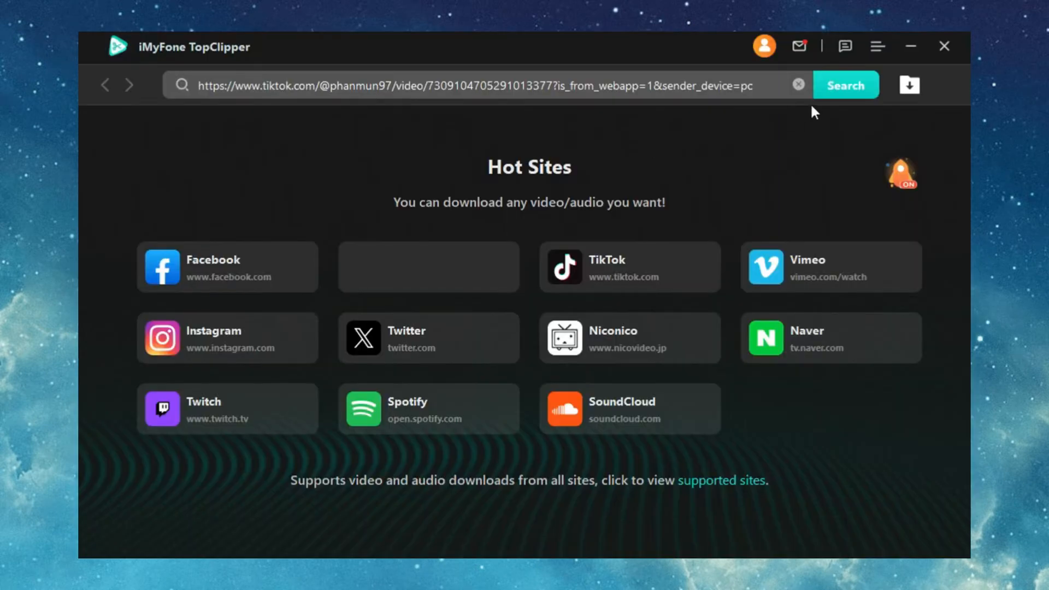
click(845, 85)
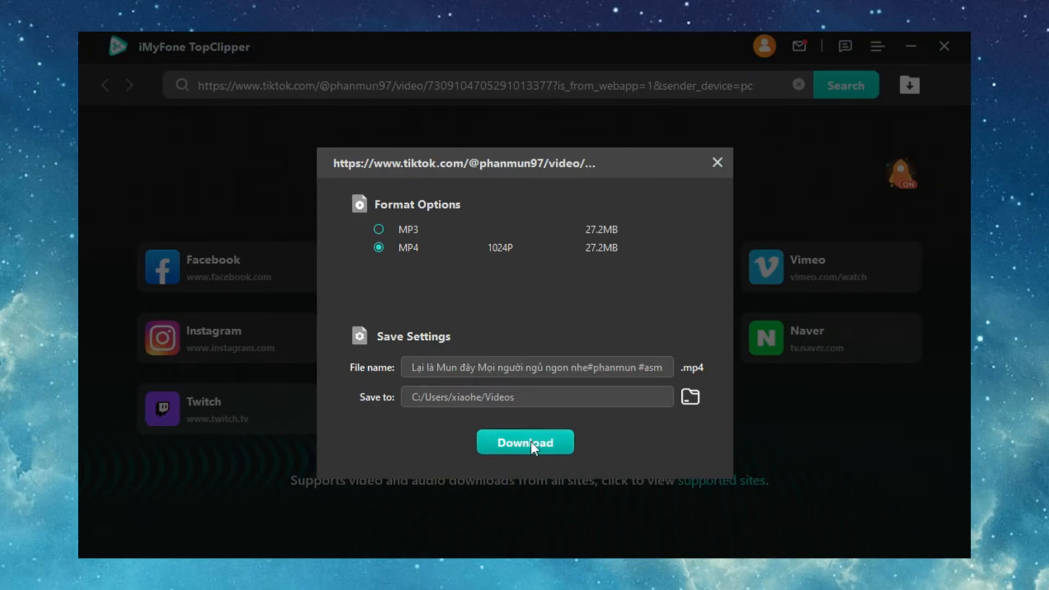
click(525, 442)
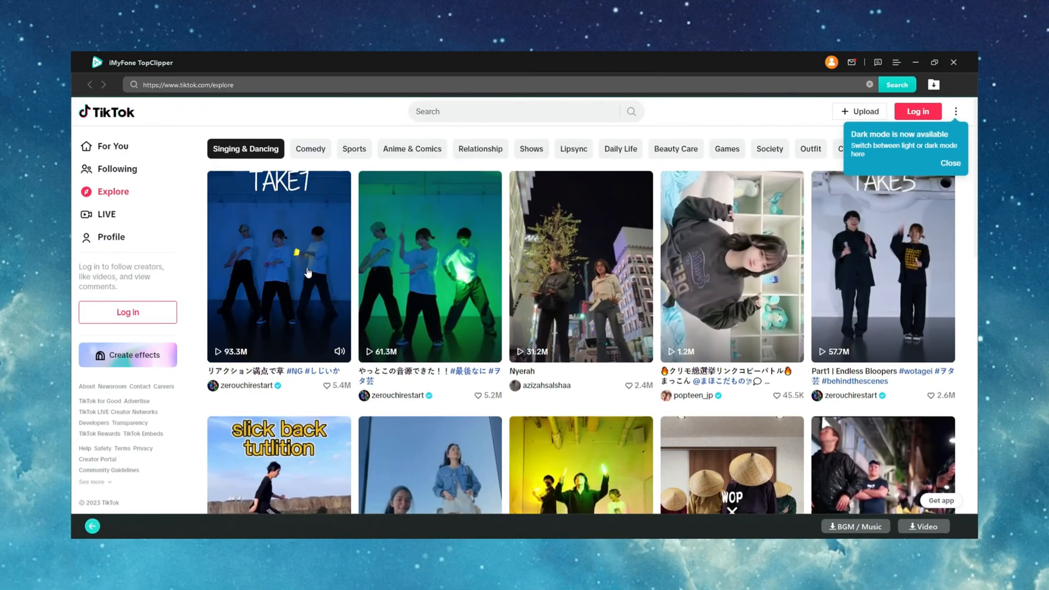
Open zerouchirestart's 'Part1 | Endless Bloopers' thumbnail in the Explore grid
click(278, 265)
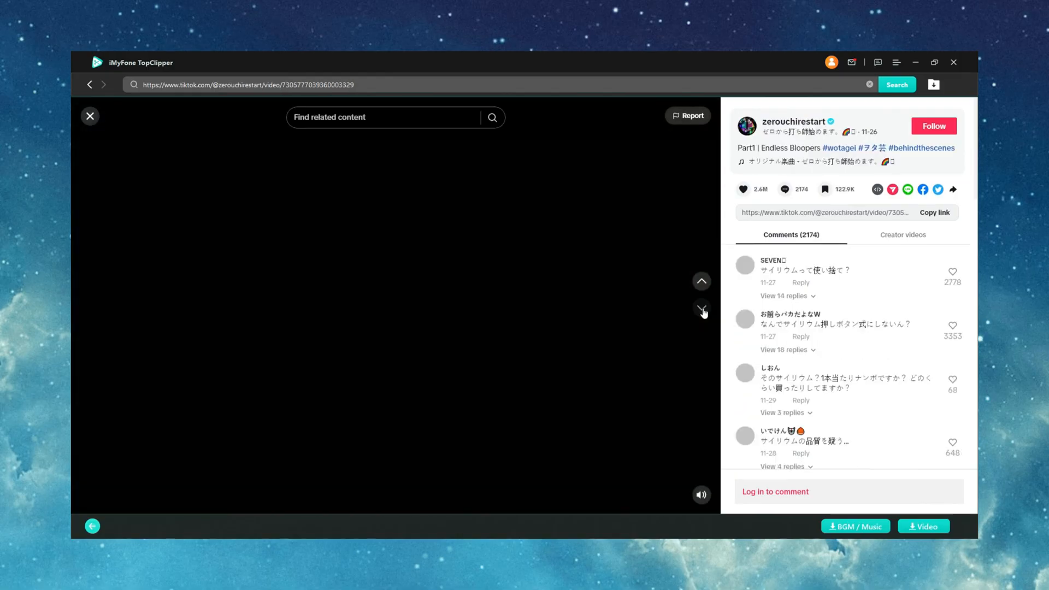
Download 'Part1 | Endless Bloopers' as a 1280P MP4
click(923, 525)
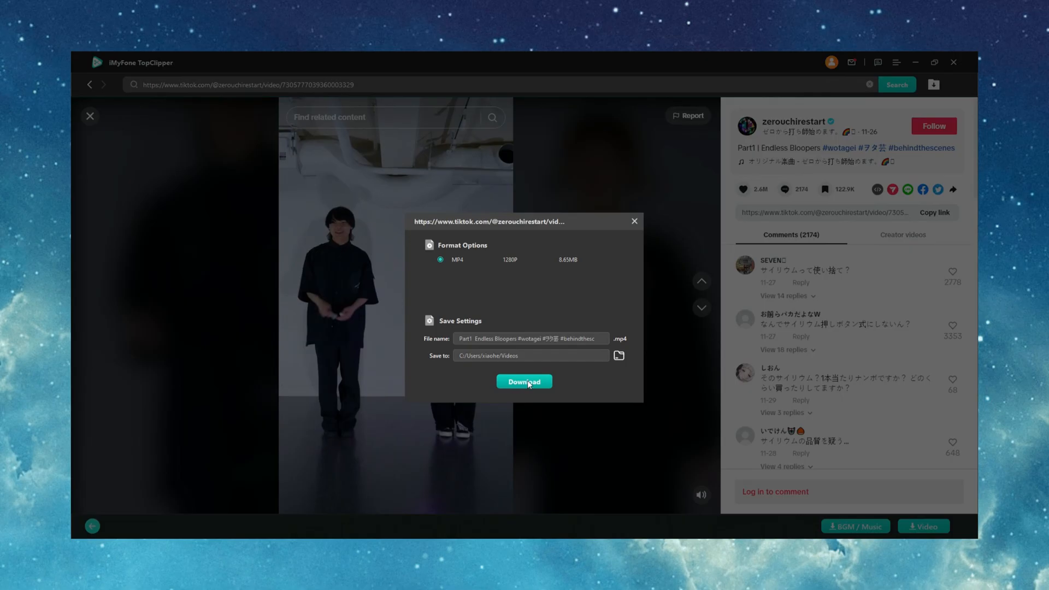
click(523, 381)
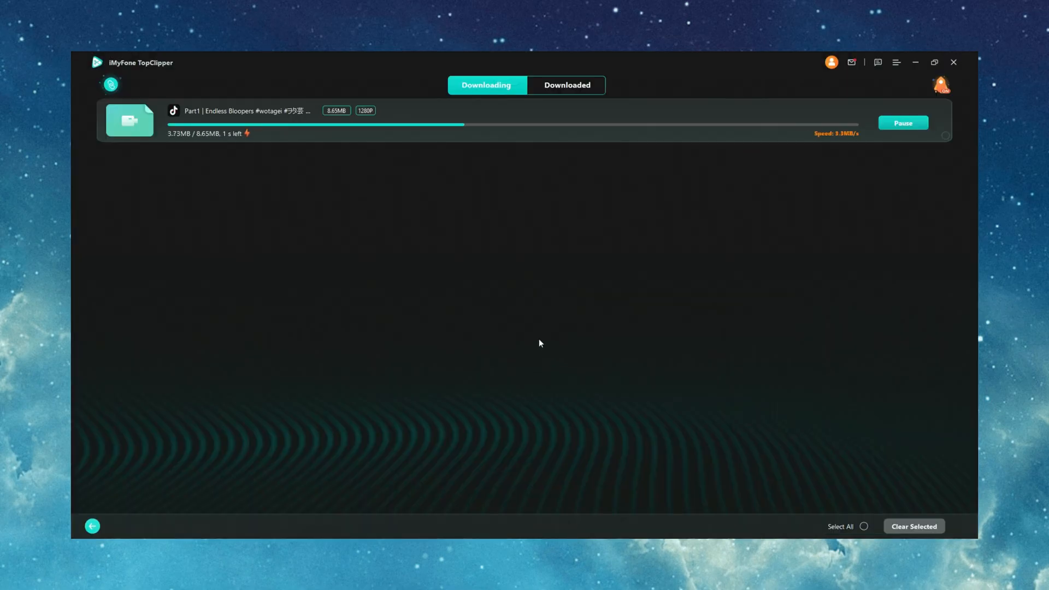